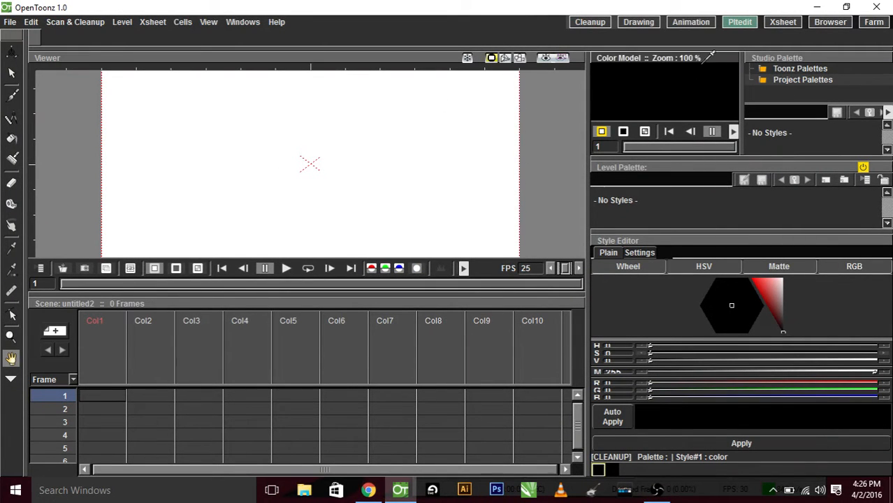
pyautogui.moveTo(636, 36)
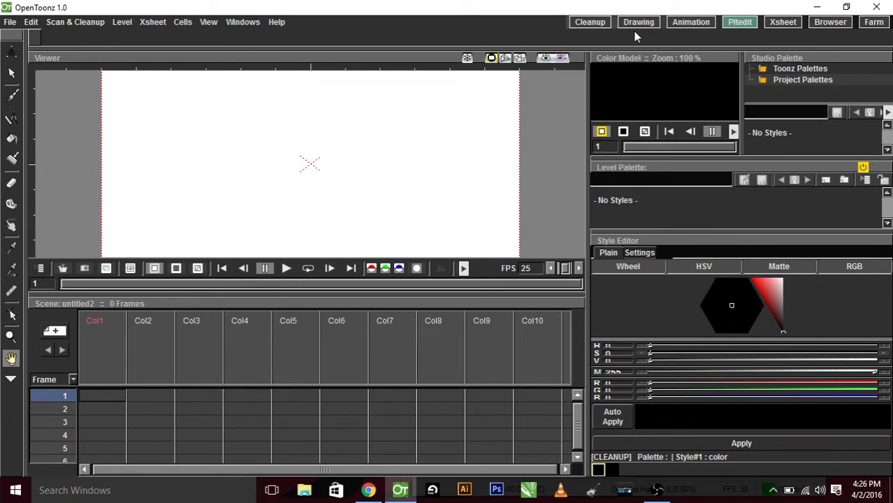
pyautogui.moveTo(157, 399)
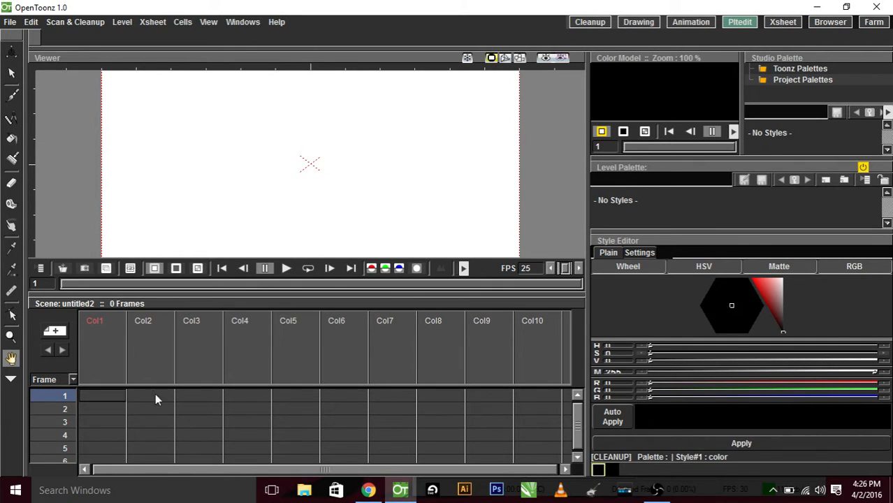
pyautogui.moveTo(210, 422)
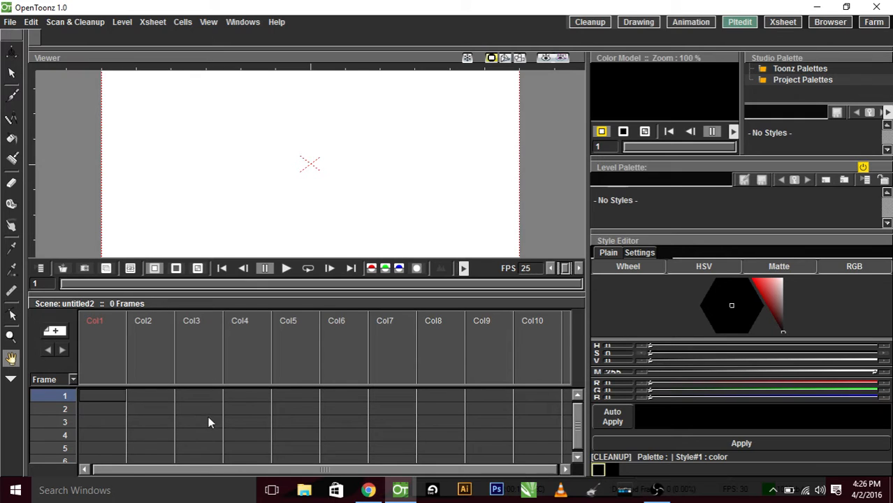
pyautogui.moveTo(173, 422)
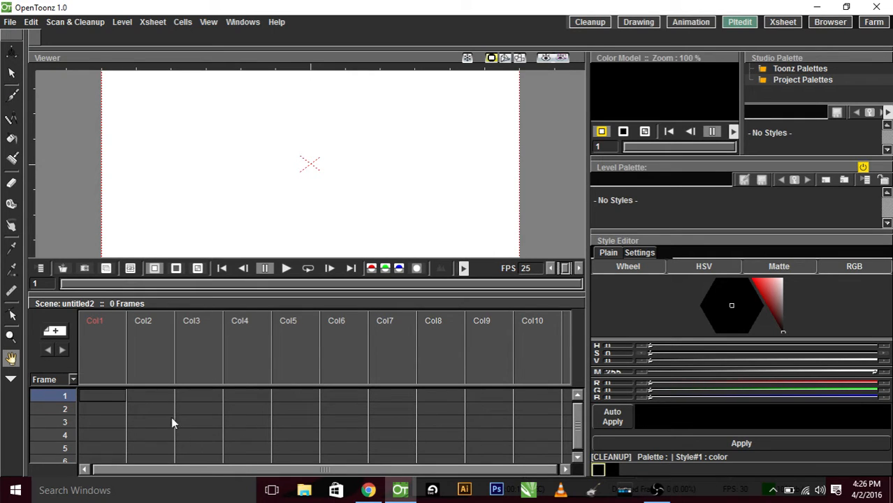
pyautogui.moveTo(151, 425)
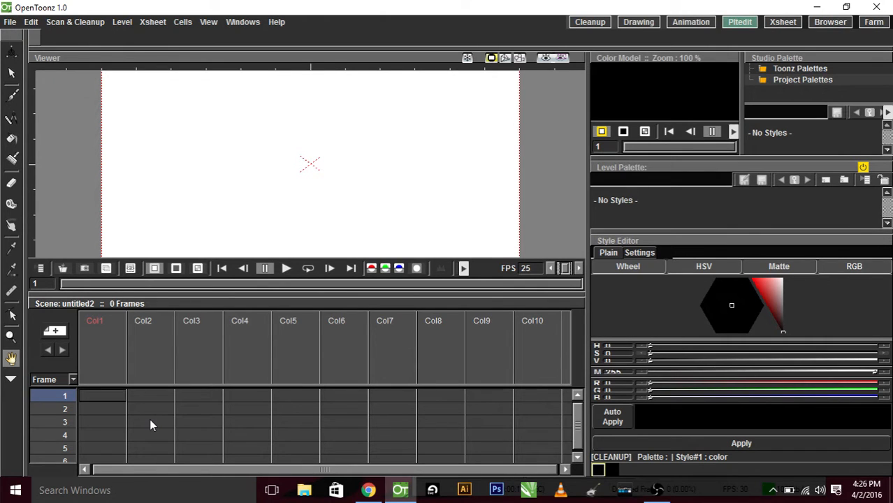
pyautogui.moveTo(167, 341)
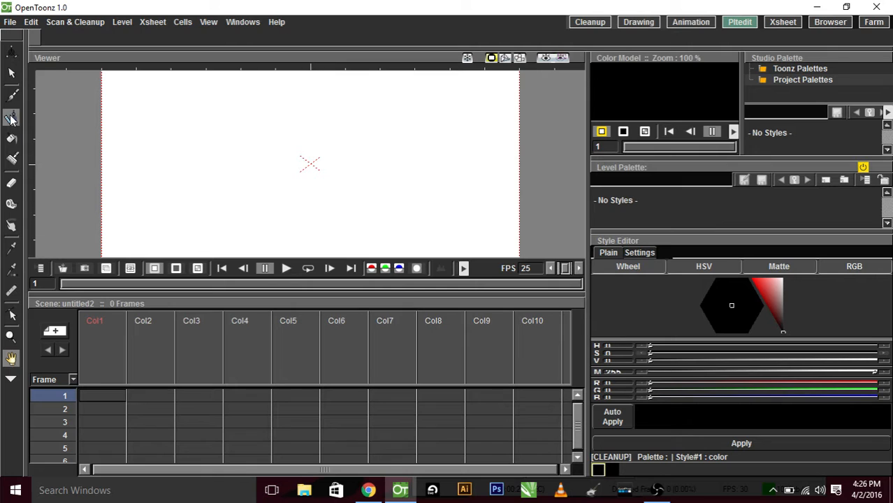
# Step: Draw the head in Col1, the mouth in Col2 and the eyes in Col3 at frame 1
pyautogui.click(11, 98)
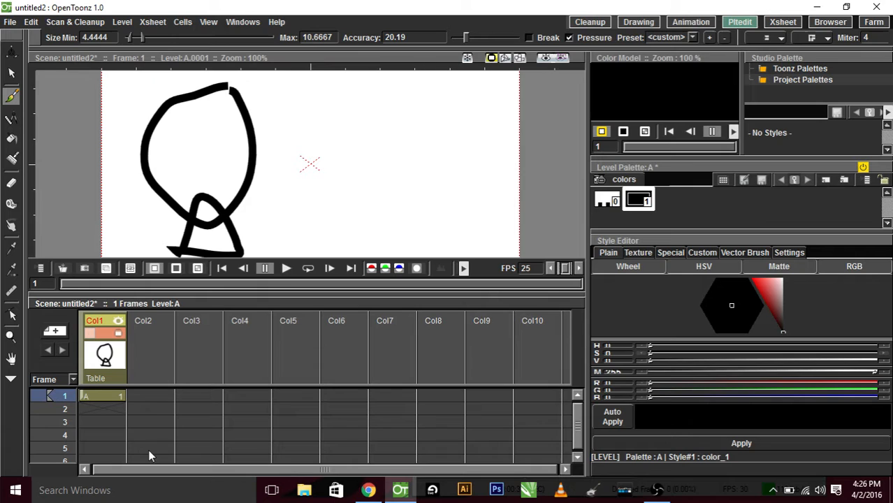
pyautogui.click(143, 320)
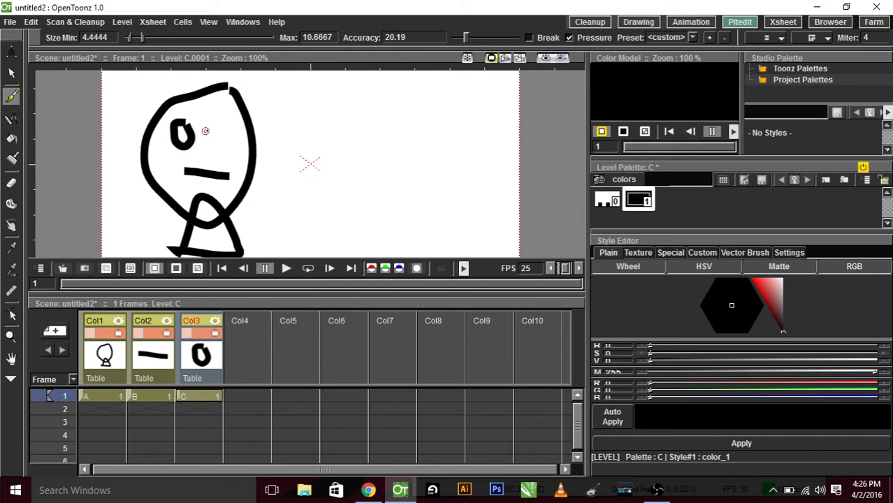
pyautogui.click(225, 132)
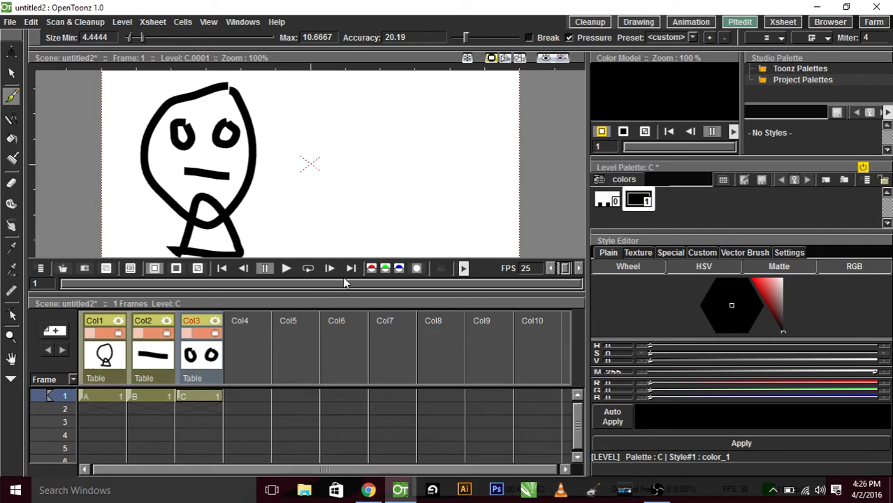
pyautogui.moveTo(691, 22)
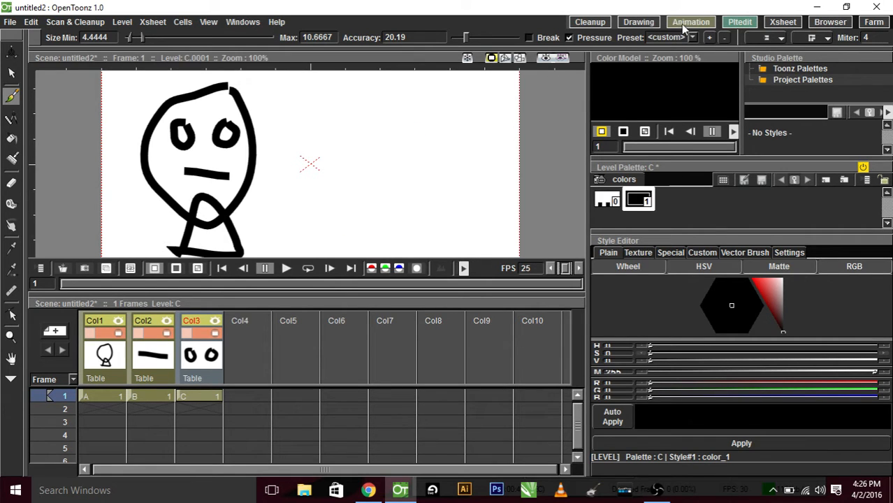
# Step: Switch the Animate tool to edit each column's Center point
pyautogui.click(740, 22)
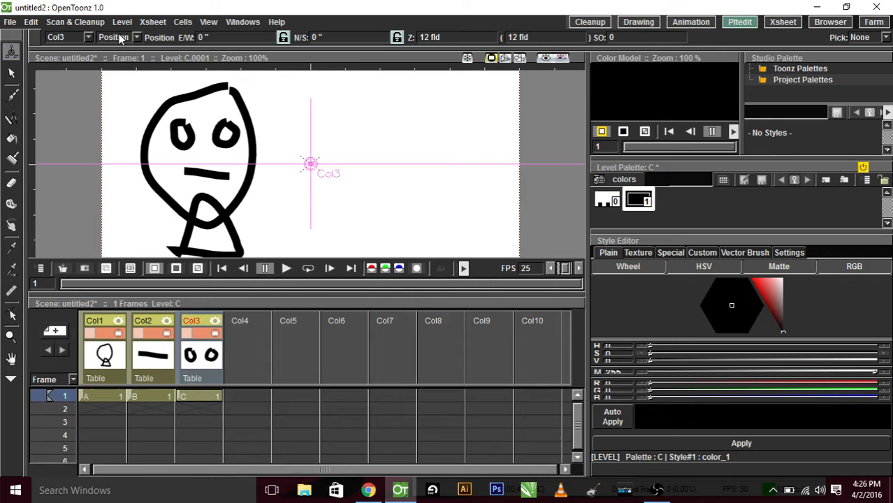
pyautogui.click(115, 36)
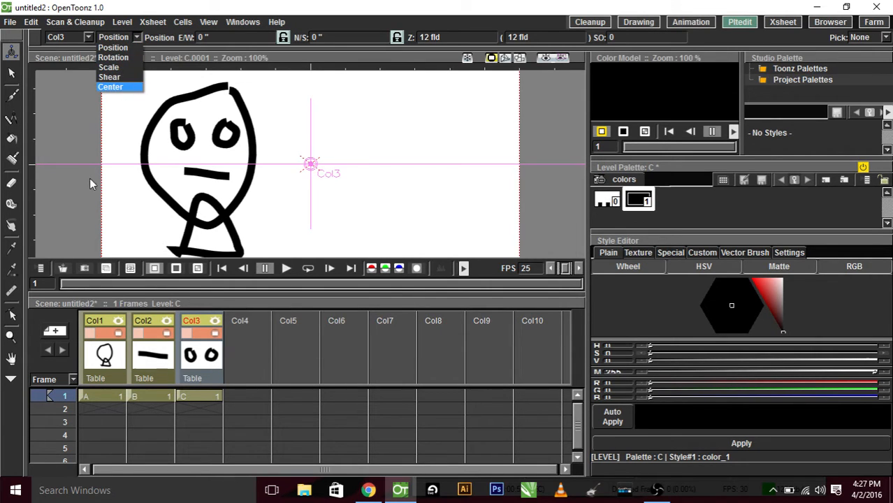
pyautogui.click(110, 86)
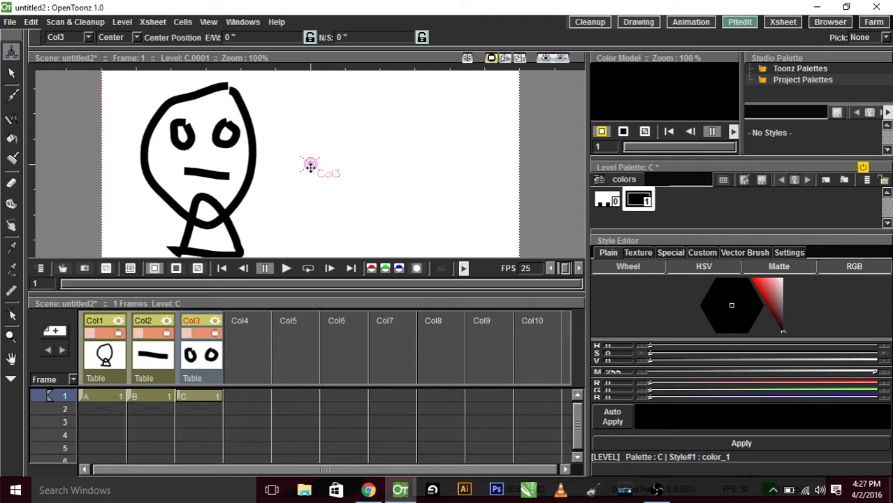
# Step: Drag the eyes, mouth and head column pivots onto the face
pyautogui.moveTo(310, 165); pyautogui.dragTo(205, 134)
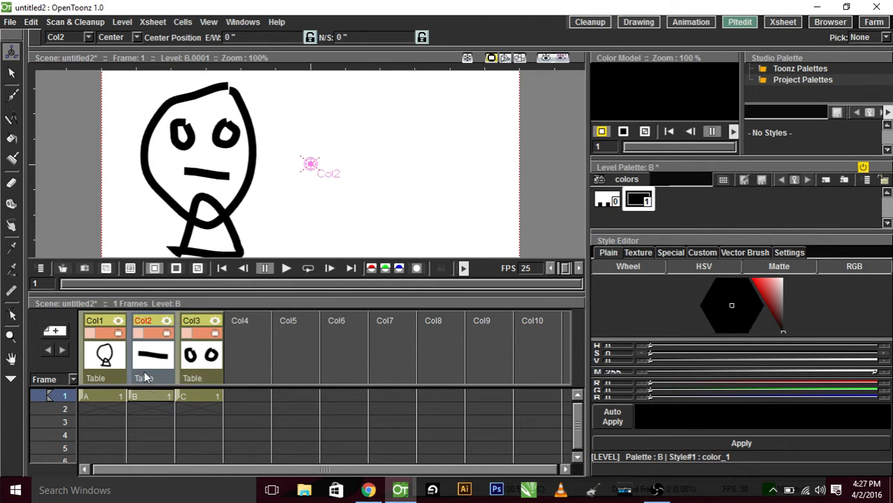
pyautogui.moveTo(310, 165); pyautogui.dragTo(203, 173)
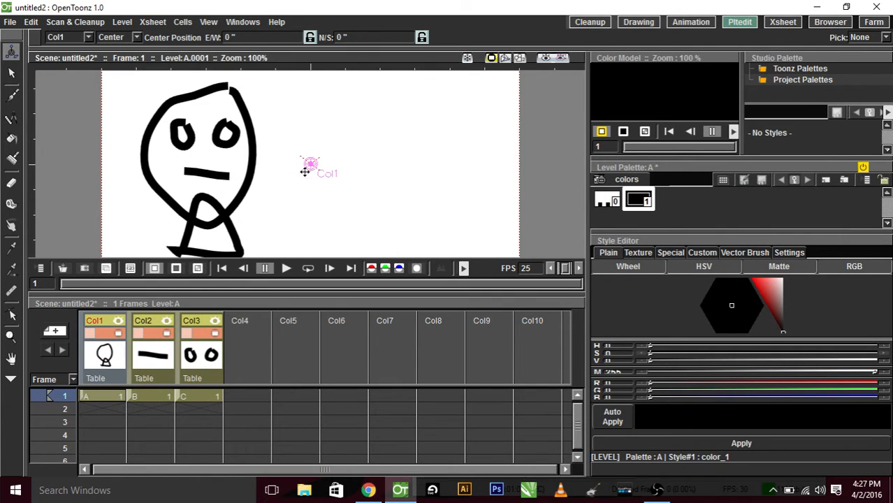
pyautogui.moveTo(311, 168); pyautogui.dragTo(206, 155)
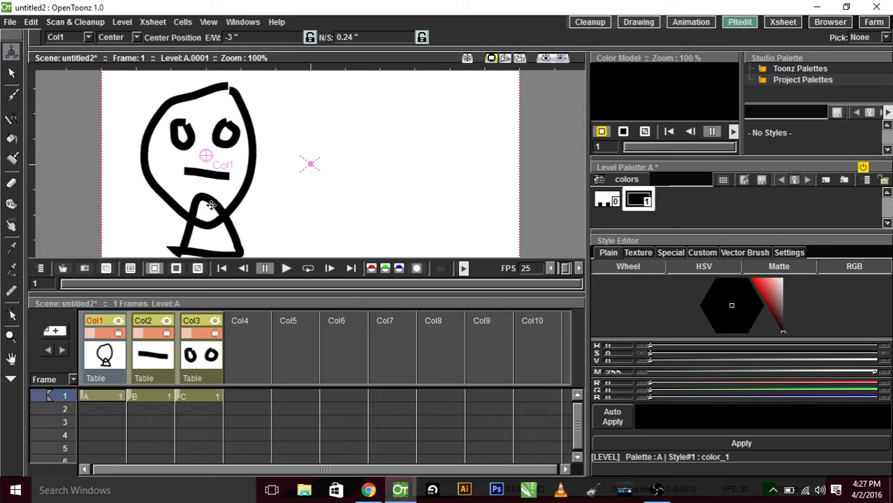
pyautogui.moveTo(3, 151)
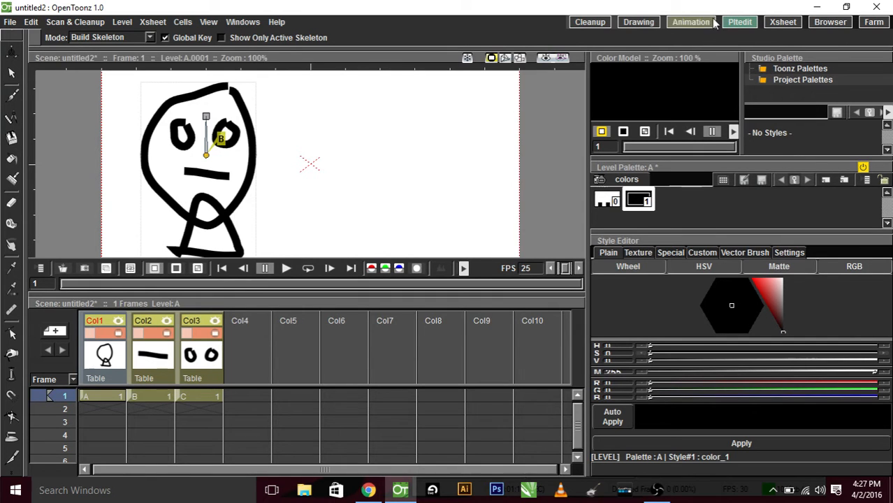
# Step: Parent Col2 and Col3 to Col1 in the Stage Schematic and hold the cells to frame 16
pyautogui.click(691, 23)
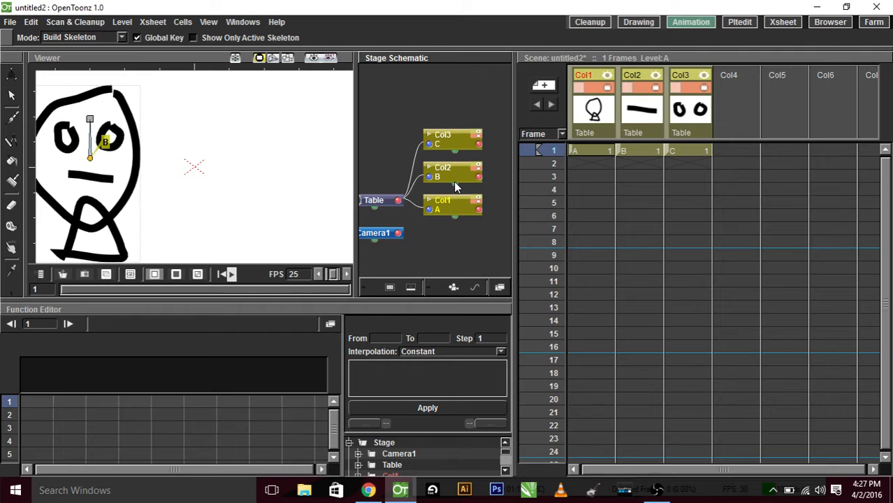
pyautogui.moveTo(431, 188)
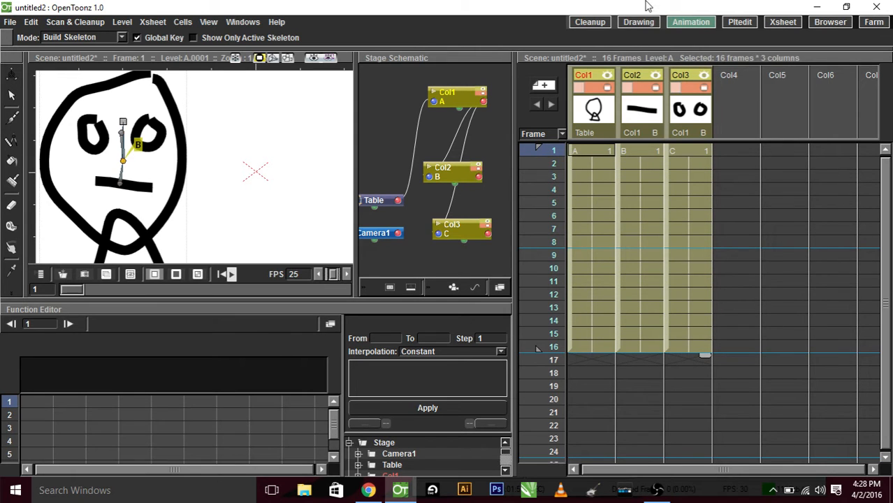
pyautogui.click(638, 23)
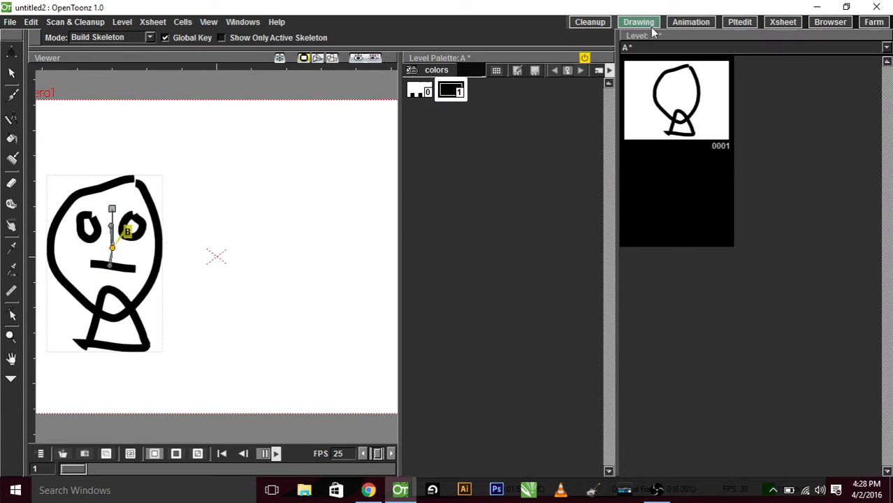
# Step: Draw mouth drawings 0001–0004 in level B: flat line, open mouth, W shape and smile
pyautogui.click(691, 23)
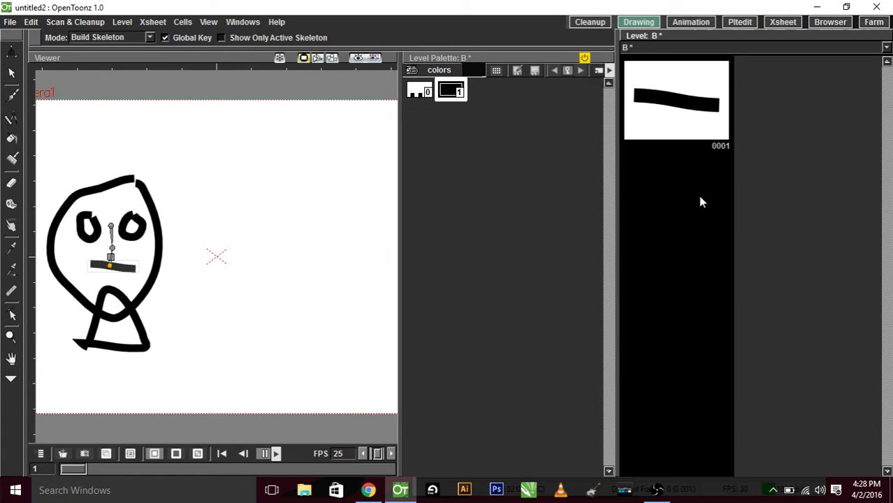
pyautogui.moveTo(664, 193)
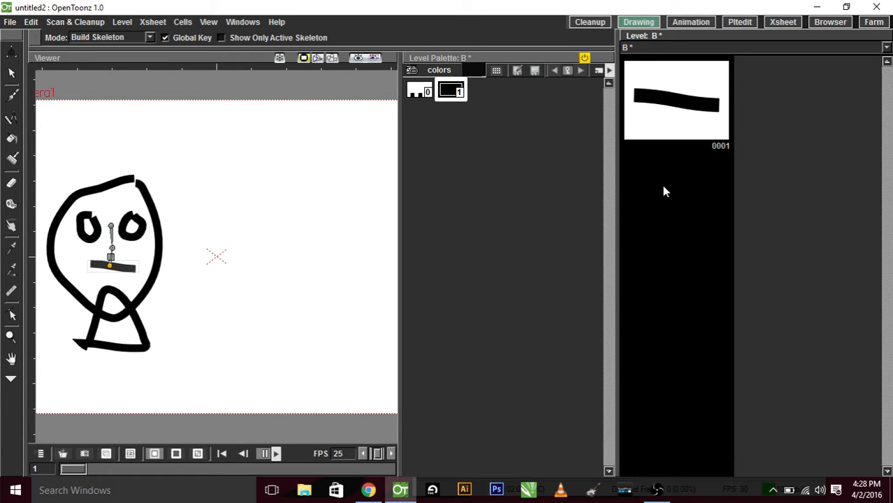
pyautogui.moveTo(698, 204)
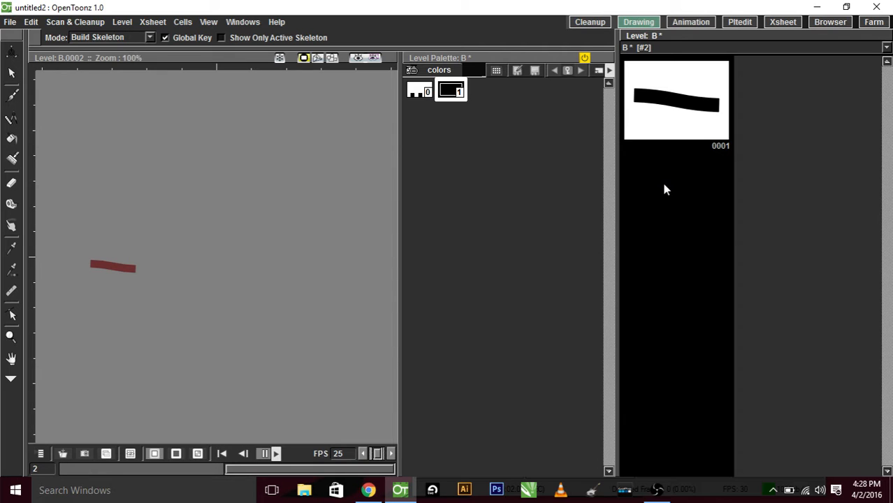
pyautogui.moveTo(21, 90)
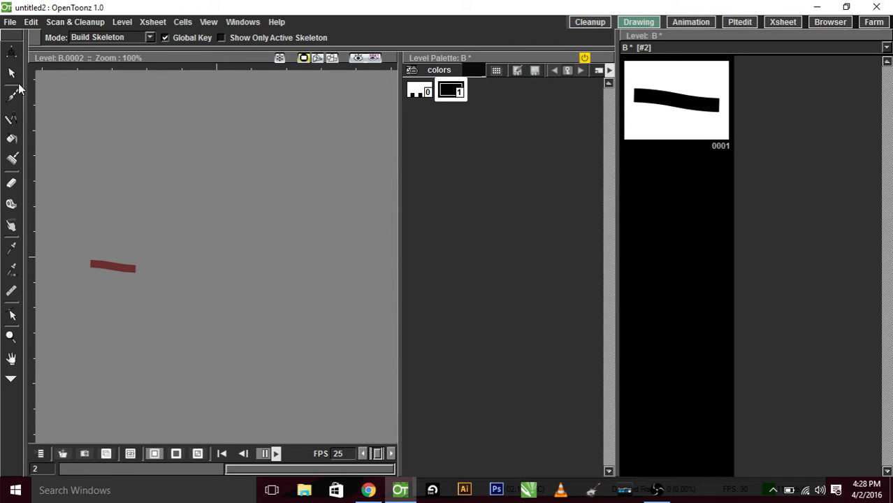
pyautogui.click(11, 95)
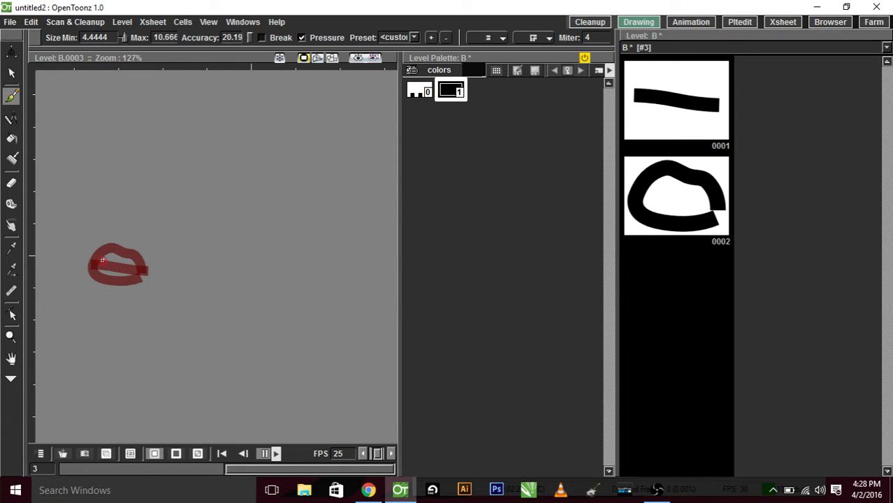
pyautogui.moveTo(105, 251); pyautogui.dragTo(126, 286)
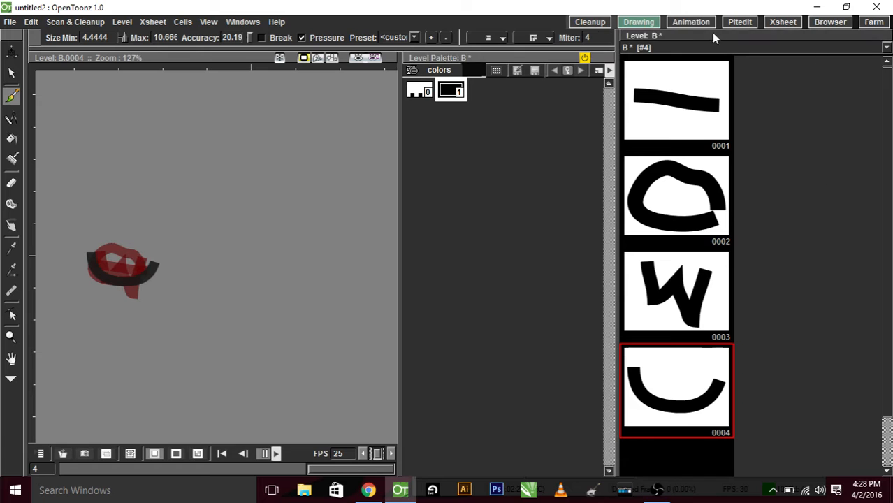
pyautogui.click(740, 22)
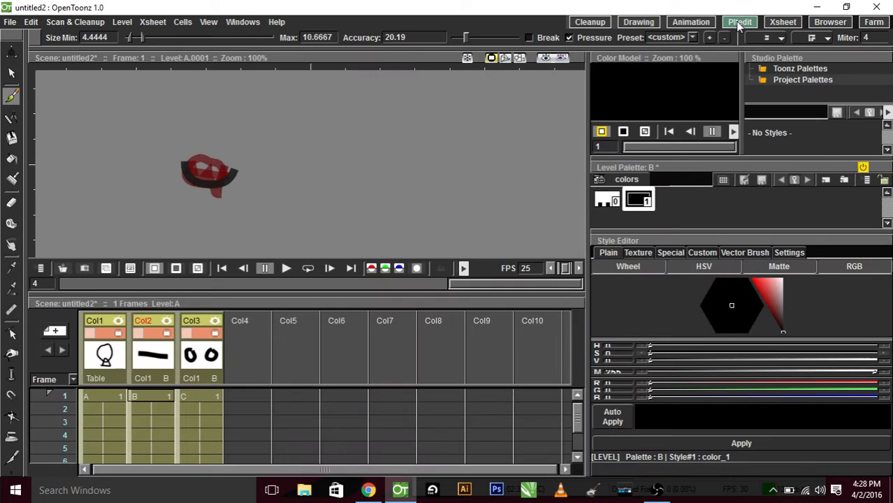
# Step: Draw dash eyes (0002) and X eyes (0003) in level C after the round eyes
pyautogui.click(190, 320)
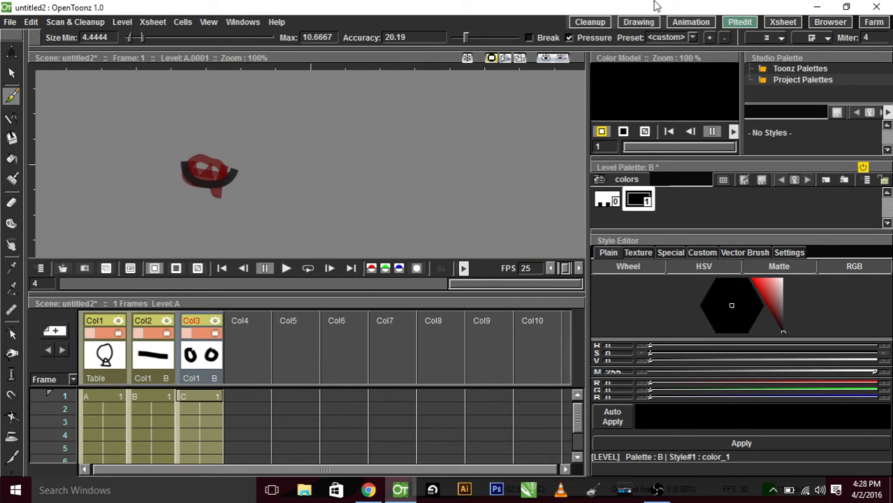
pyautogui.click(638, 22)
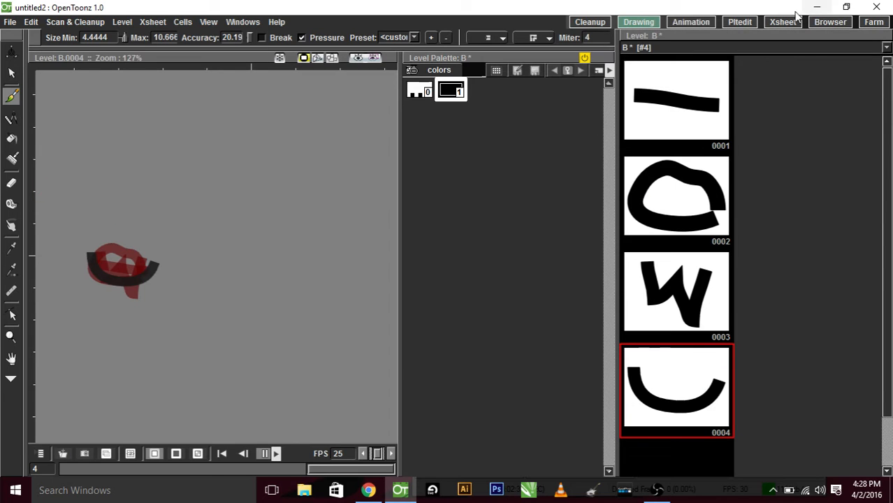
pyautogui.click(740, 23)
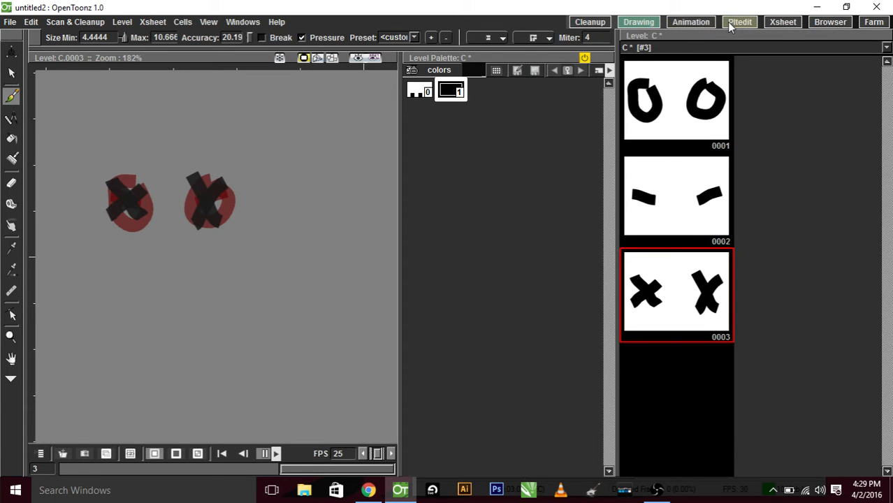
pyautogui.click(740, 22)
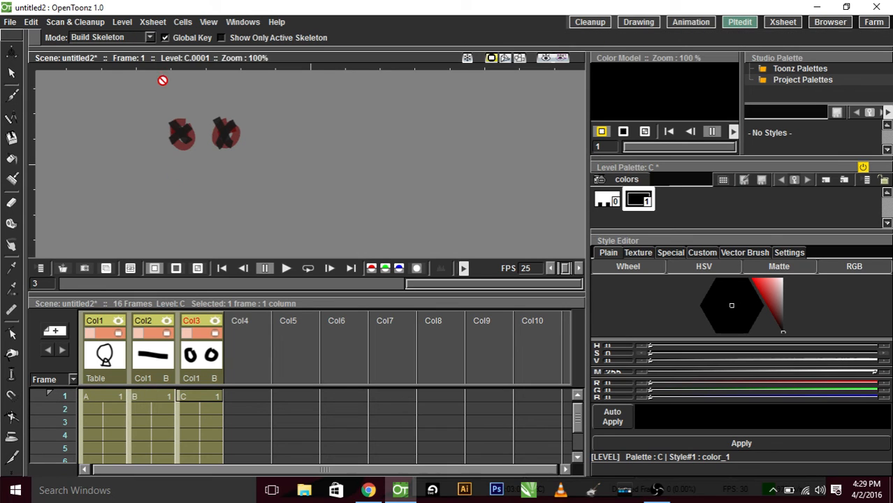
# Step: Set the skeleton Mode to Animate and show eyes drawing C 2 on frame 1
pyautogui.click(109, 36)
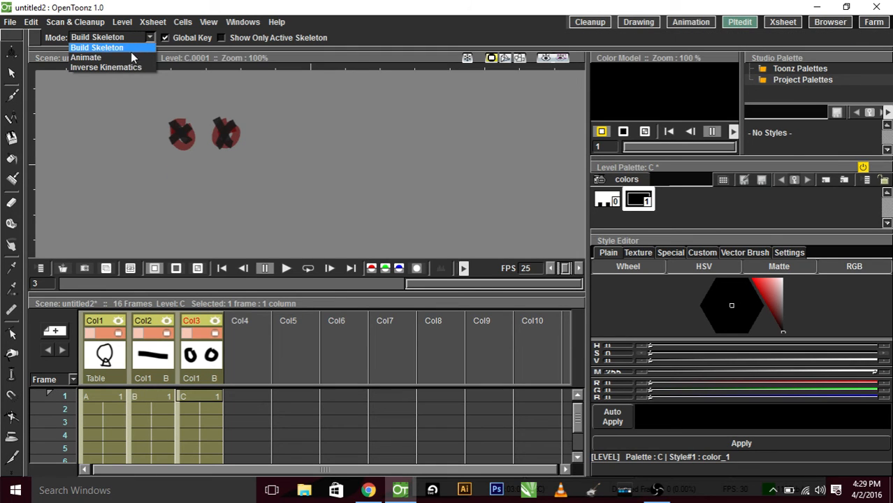
pyautogui.click(85, 58)
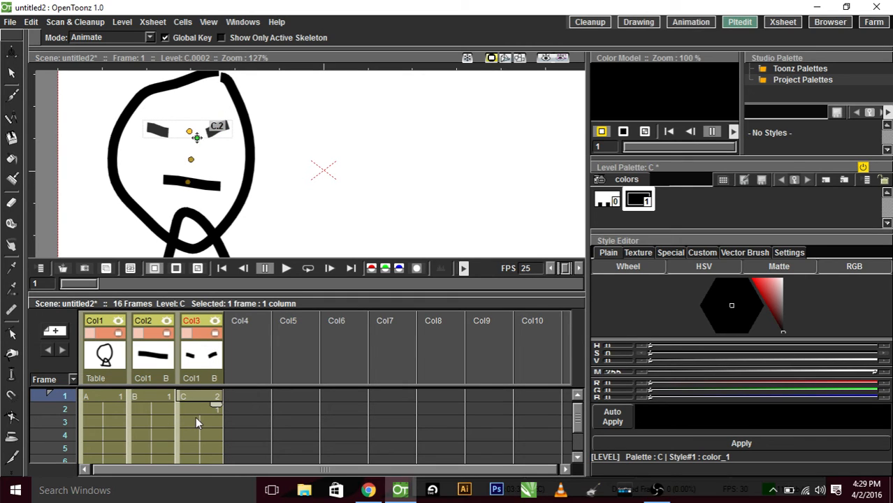
pyautogui.moveTo(246, 337)
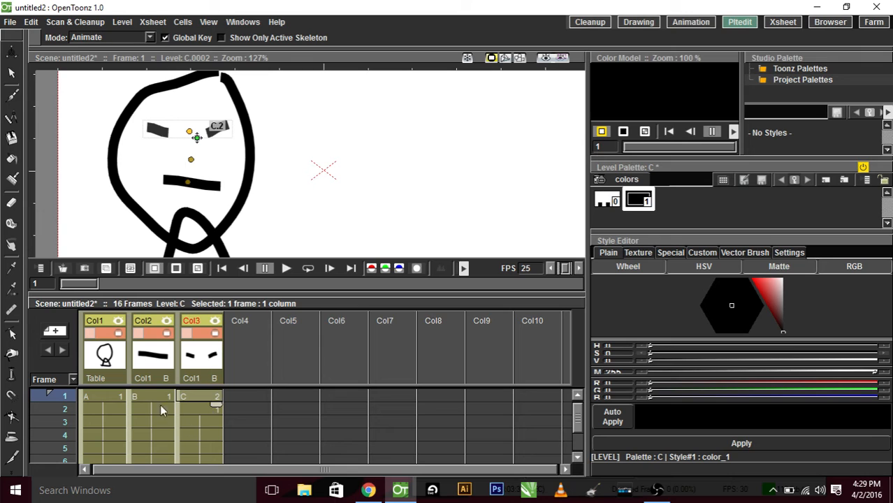
# Step: Enter B drawing numbers down Col2, extending the mouth column to 25 frames
pyautogui.click(151, 397)
pyautogui.write('2')
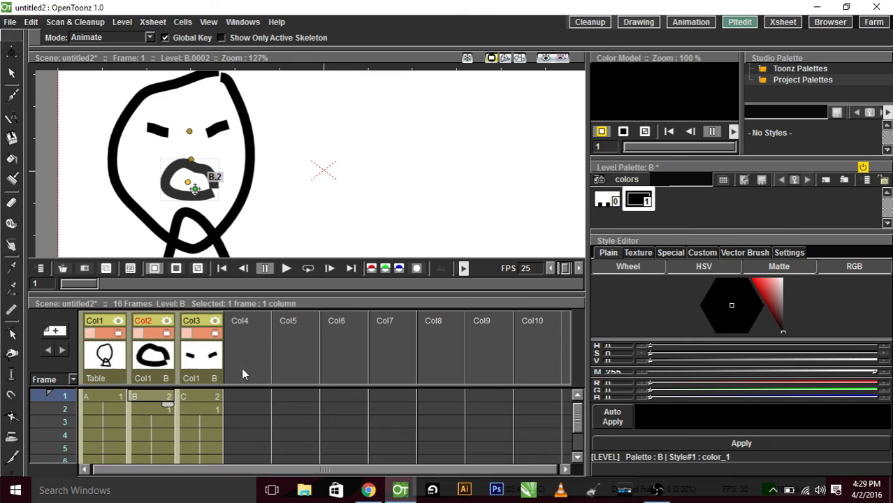
pyautogui.moveTo(165, 423)
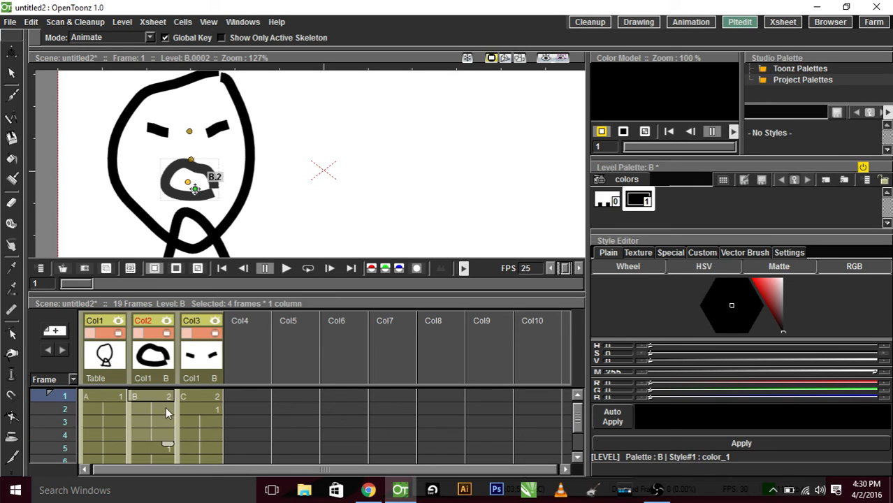
pyautogui.moveTo(152, 432)
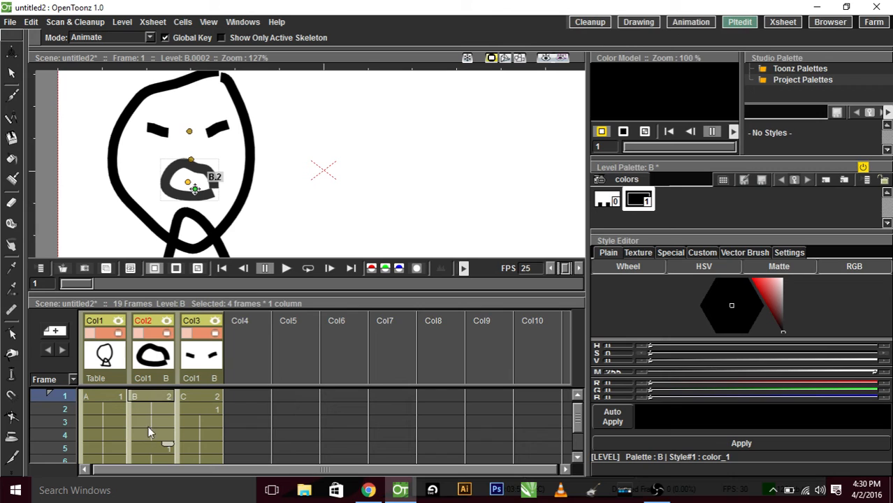
pyautogui.moveTo(474, 475)
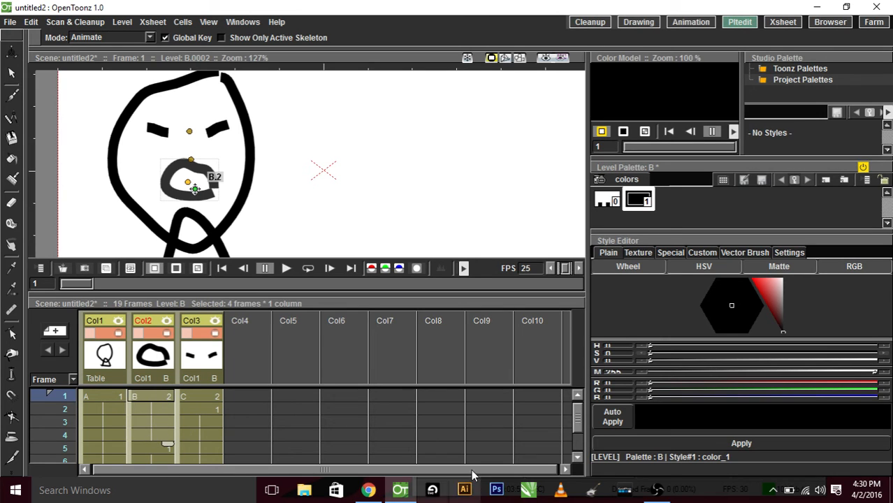
pyautogui.scroll(-3)
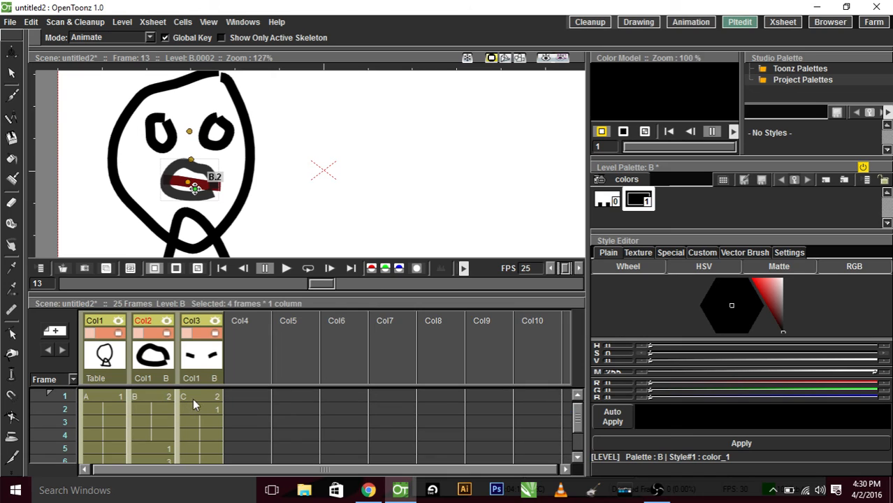
# Step: Enter C drawings 1, 3, 2 down Col3 so round, X and closed eyes alternate
pyautogui.click(199, 398)
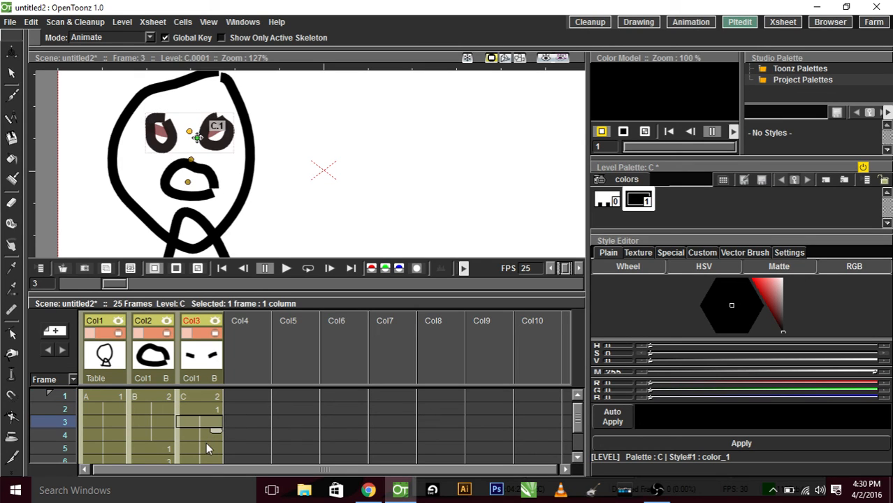
pyautogui.click(203, 448)
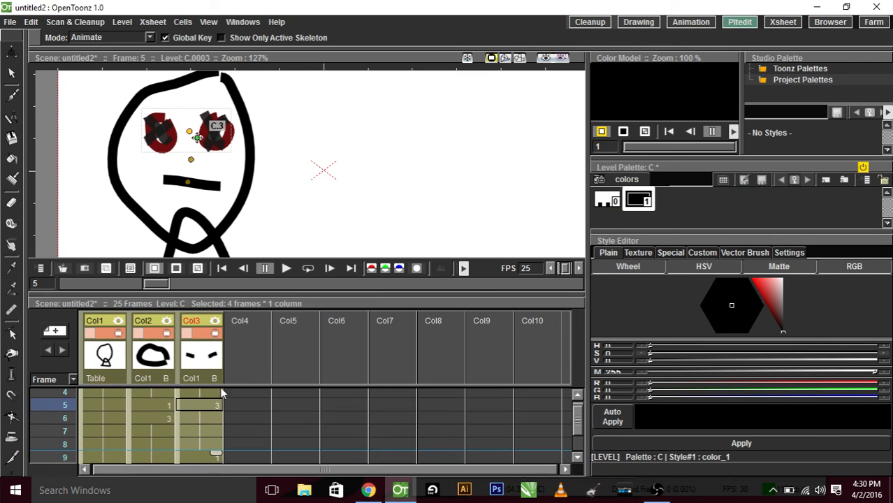
pyautogui.moveTo(313, 349)
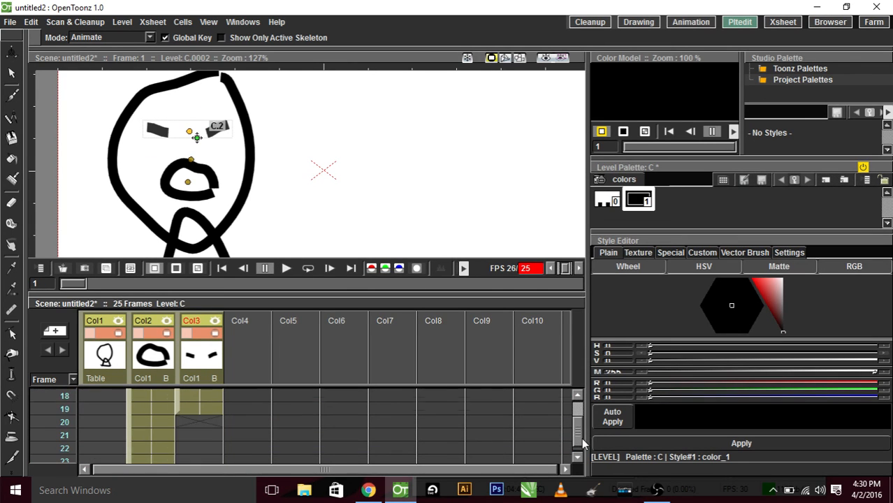
pyautogui.scroll(-3)
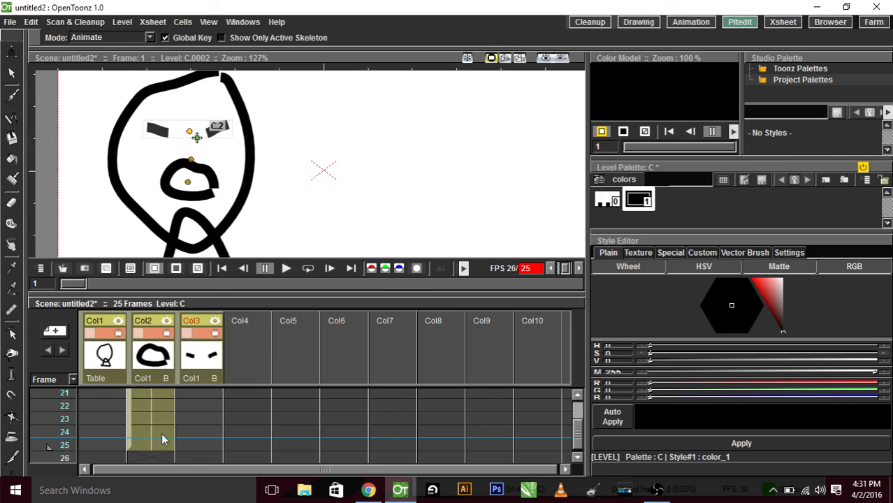
pyautogui.moveTo(179, 416)
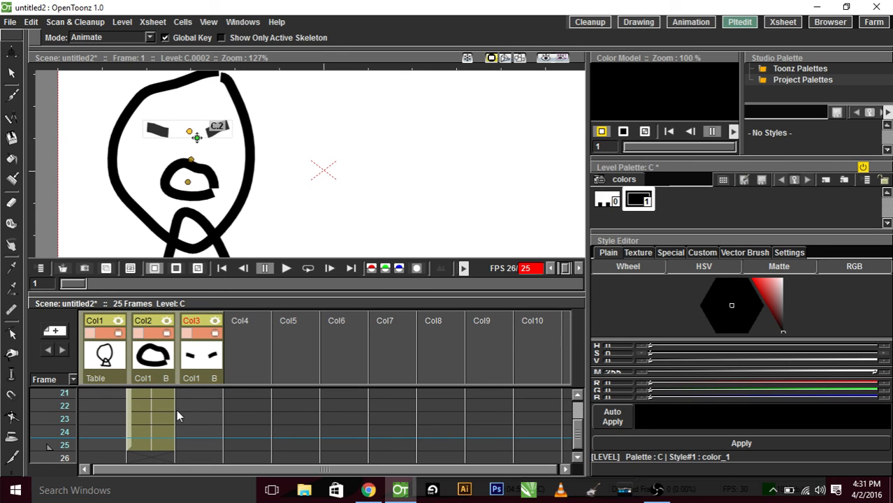
pyautogui.moveTo(168, 422)
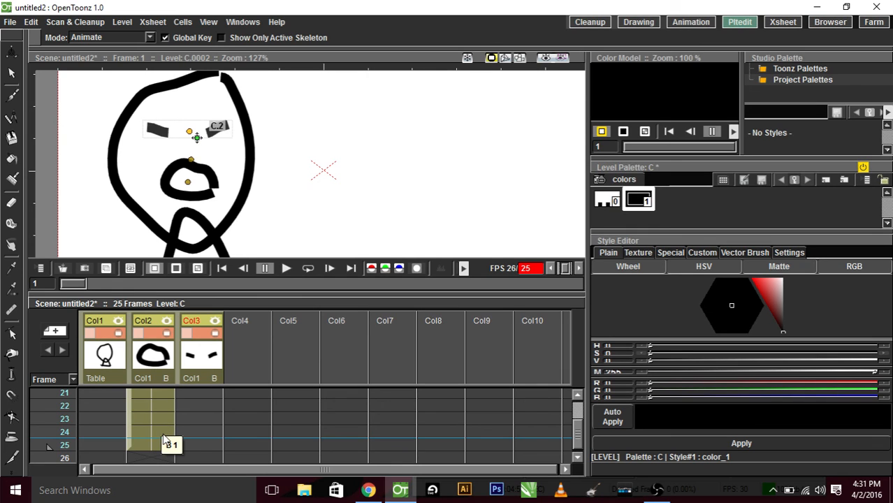
pyautogui.moveTo(167, 442)
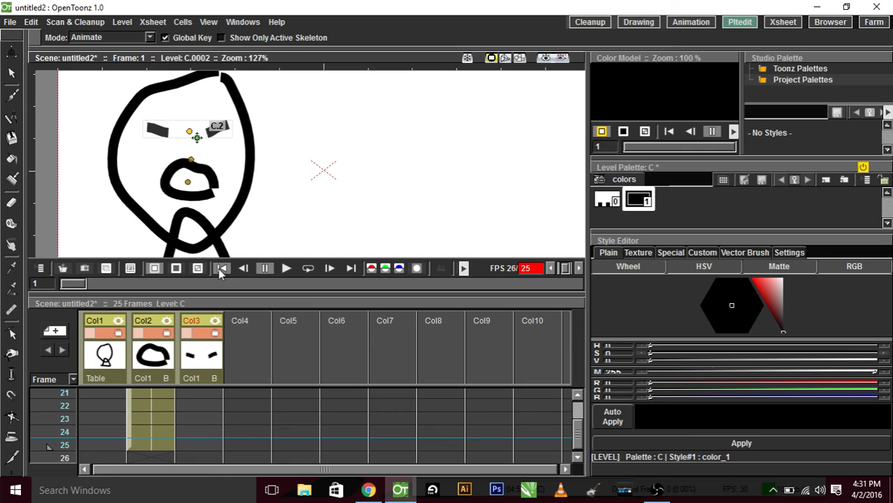
pyautogui.moveTo(264, 268)
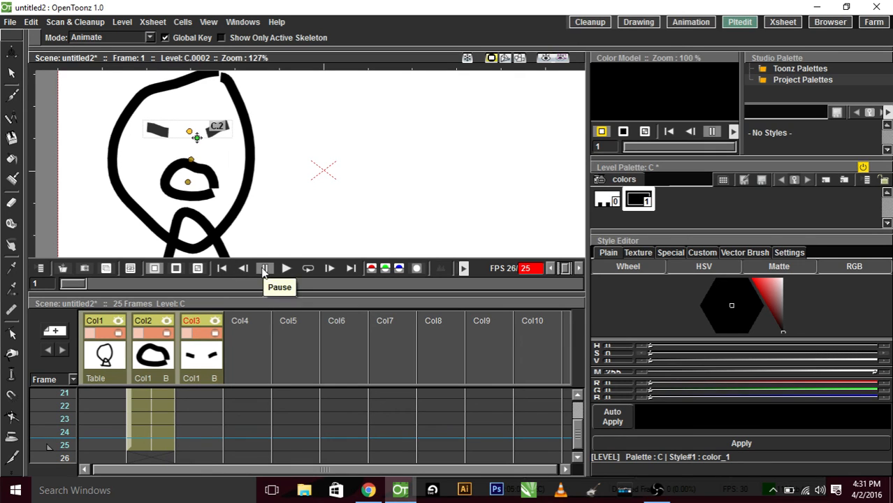